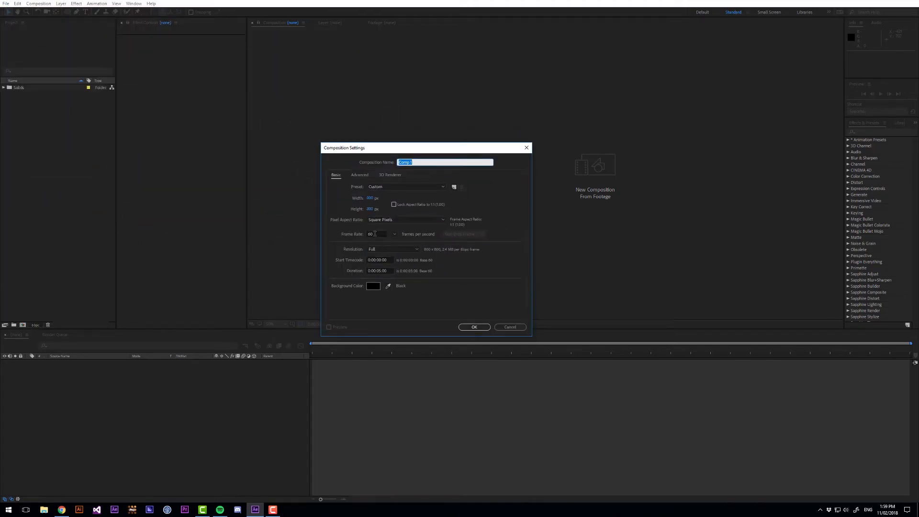
# Create Comp 1 and add a red solid to it for the circle.
pyautogui.click(474, 327)
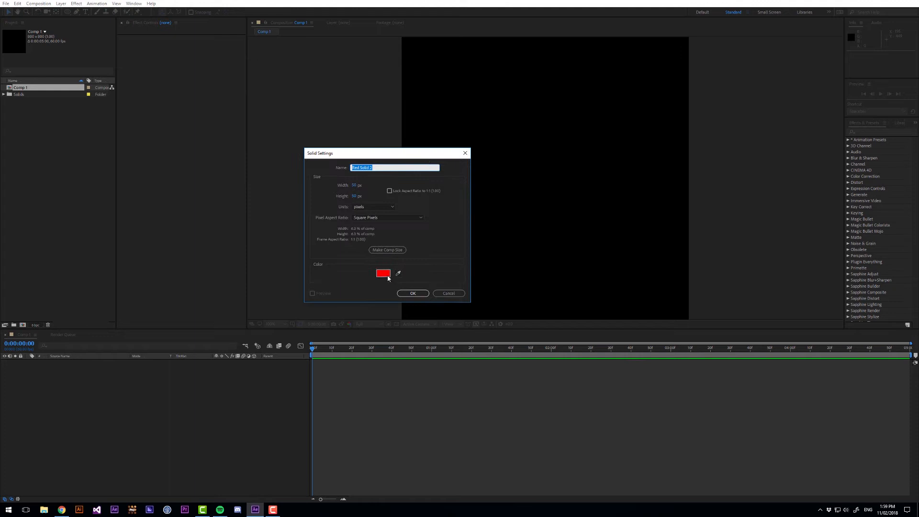
pyautogui.click(412, 293)
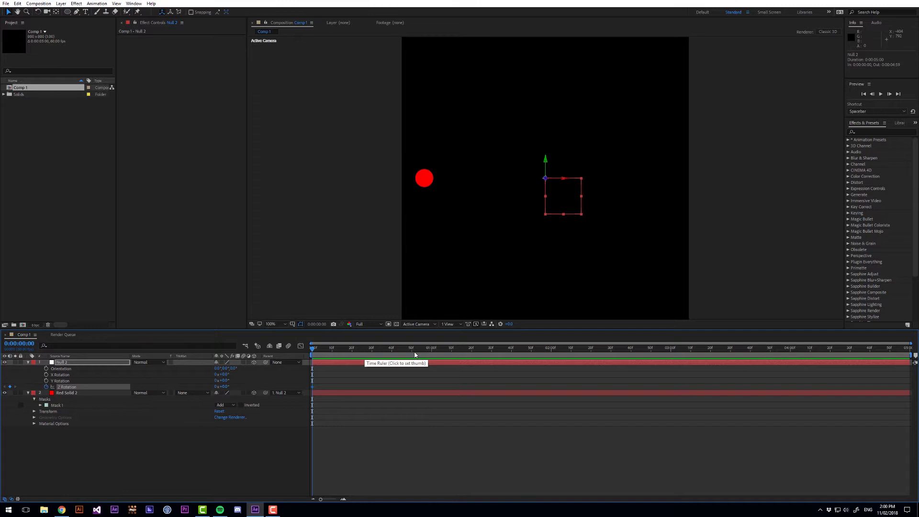
# Move the time indicator to about 2 seconds for the second Z Rotation keyframe.
pyautogui.click(551, 347)
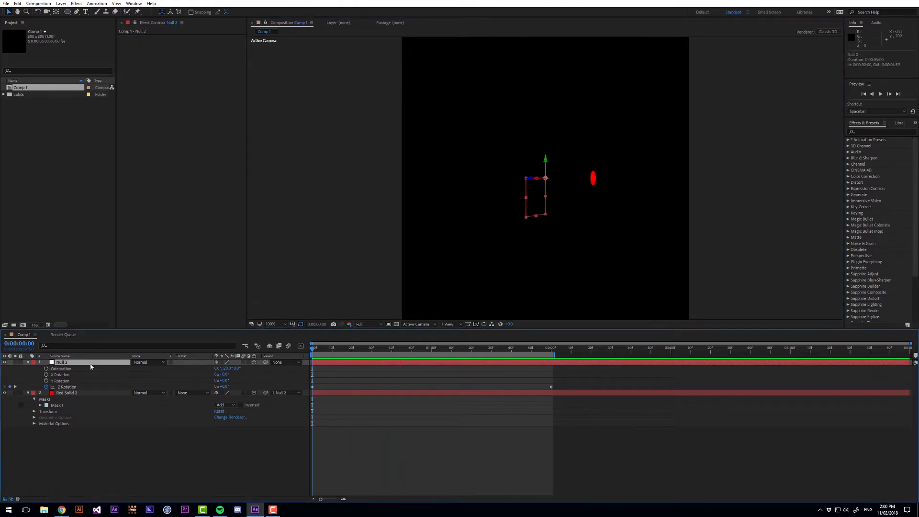
# Set the red solid's Auto-Orient to Orient Towards Camera.
pyautogui.rightClick(66, 387)
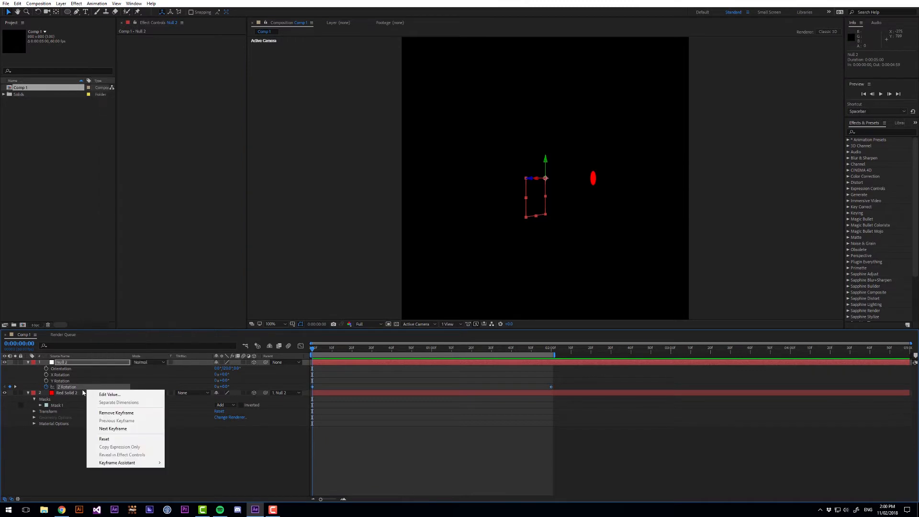
pyautogui.rightClick(66, 393)
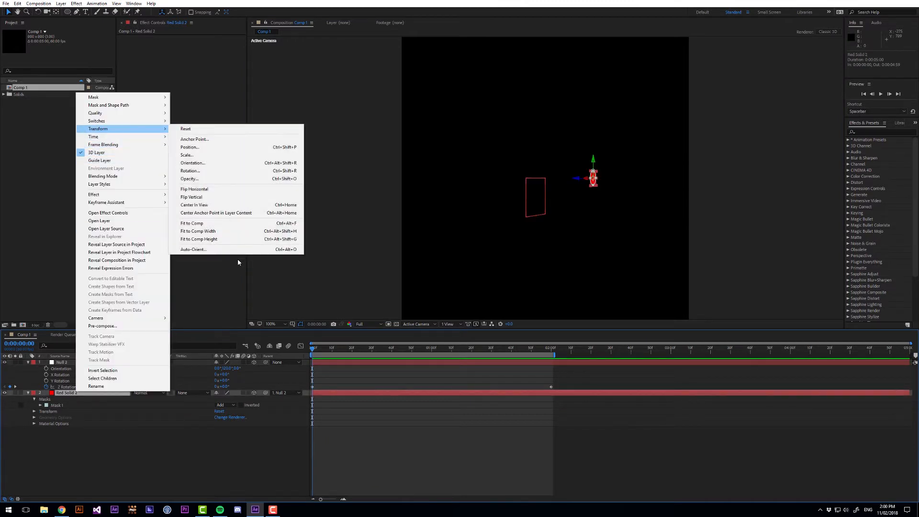
pyautogui.click(193, 249)
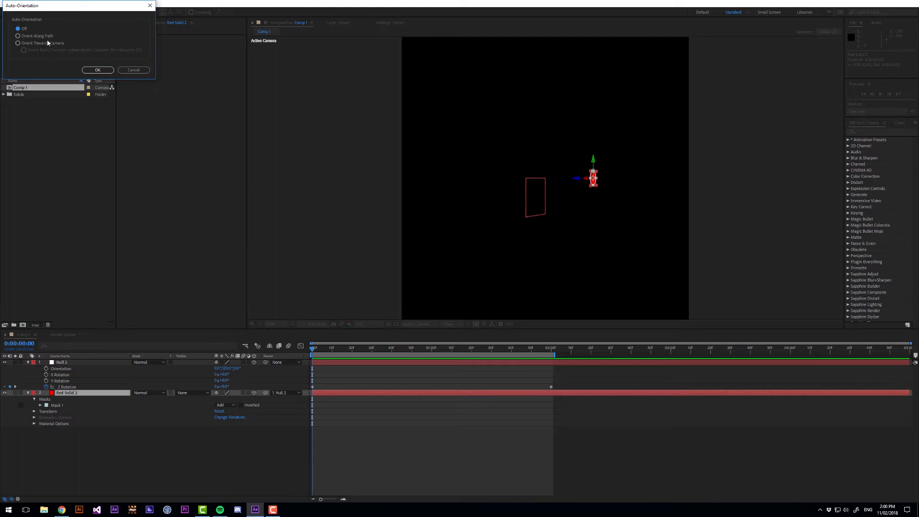
pyautogui.click(98, 70)
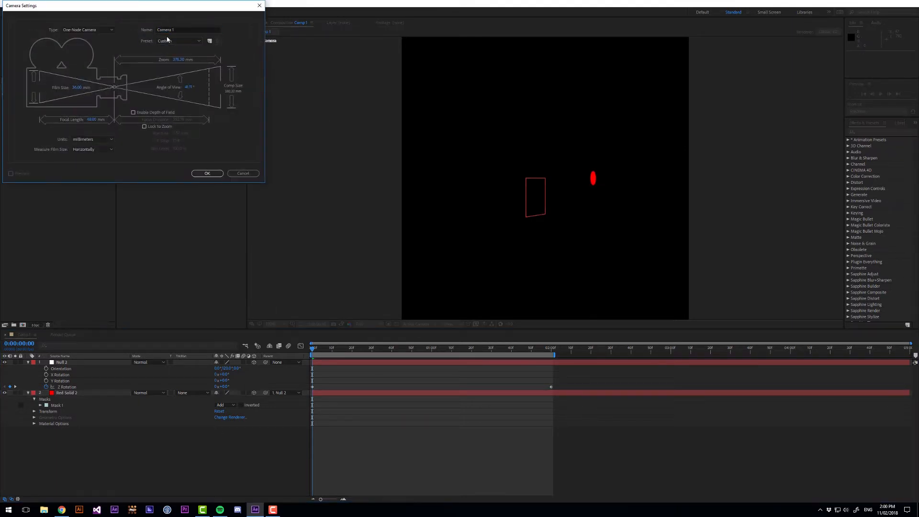
# Add Camera 1 to Comp 1 using the 80mm lens preset.
pyautogui.click(180, 41)
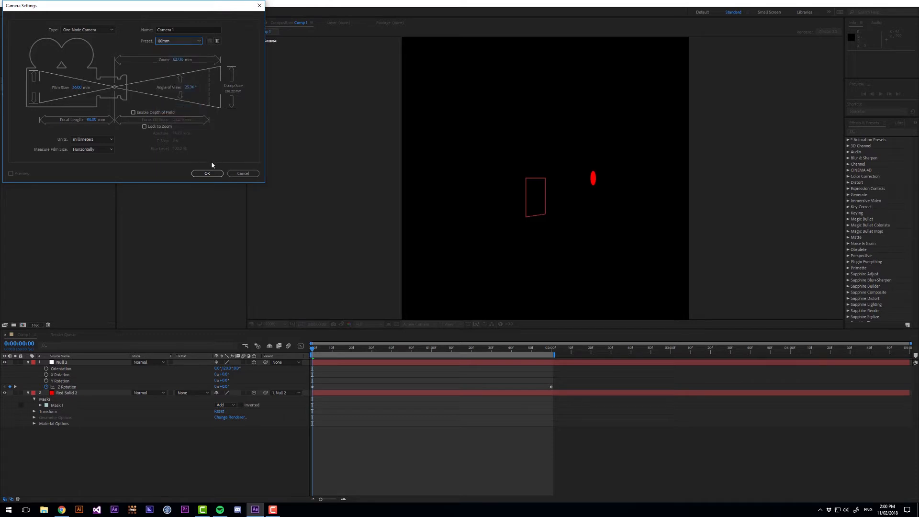
pyautogui.click(207, 174)
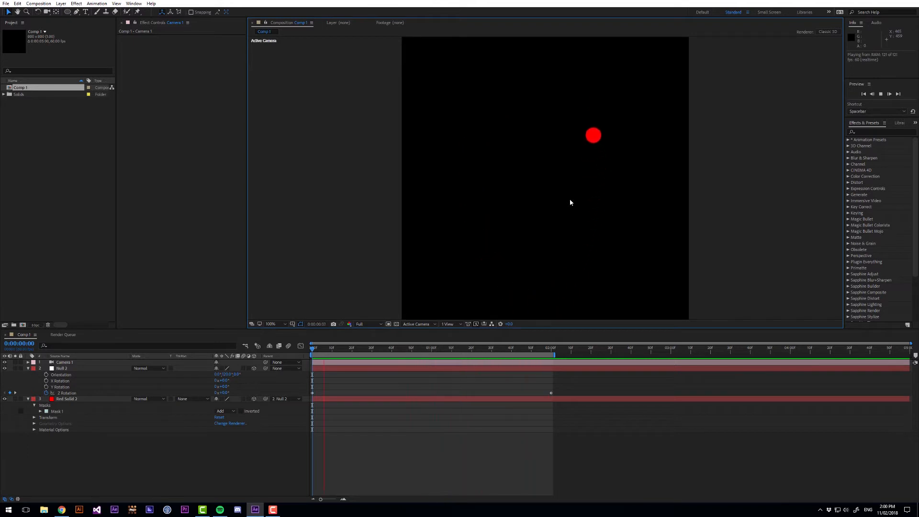
# Add a loopOut("continue") expression to Null 2's Z Rotation.
pyautogui.click(61, 368)
pyautogui.write('loopOut("continue")')
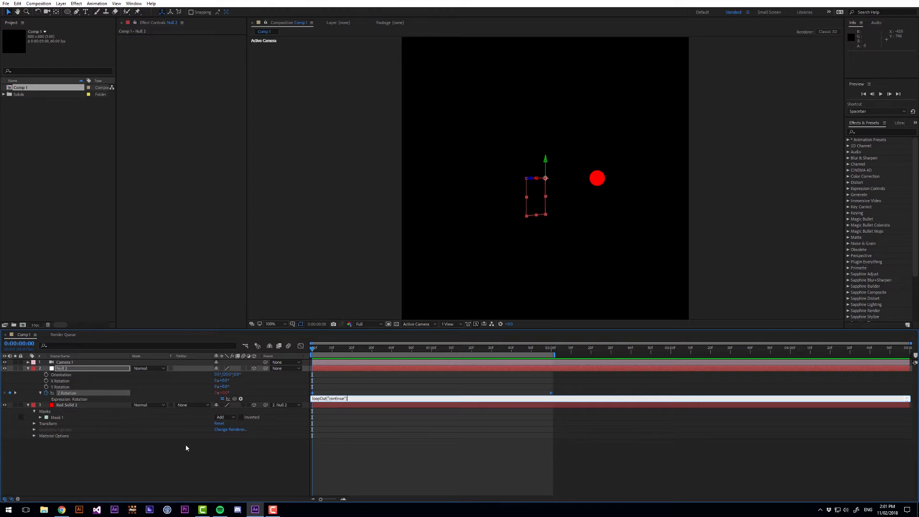
pyautogui.click(424, 347)
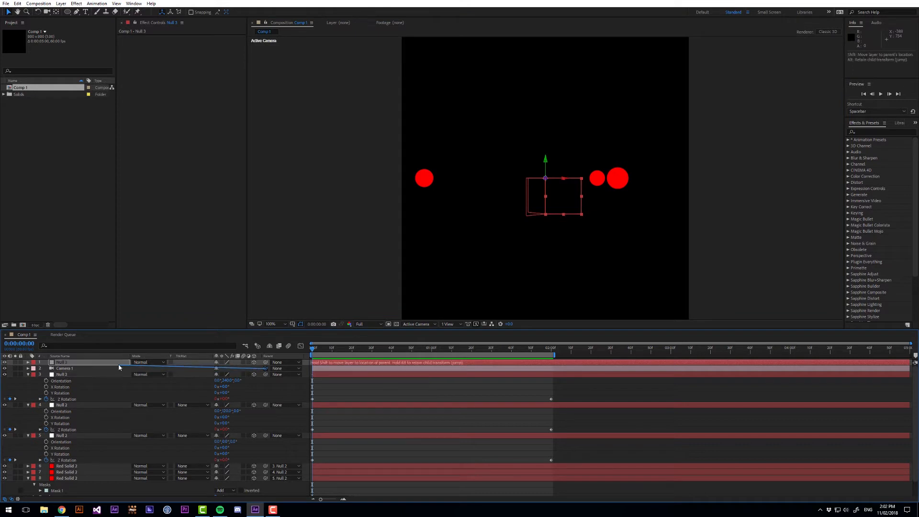
# Position the time indicator before offsetting the nulls' rotations.
pyautogui.click(367, 349)
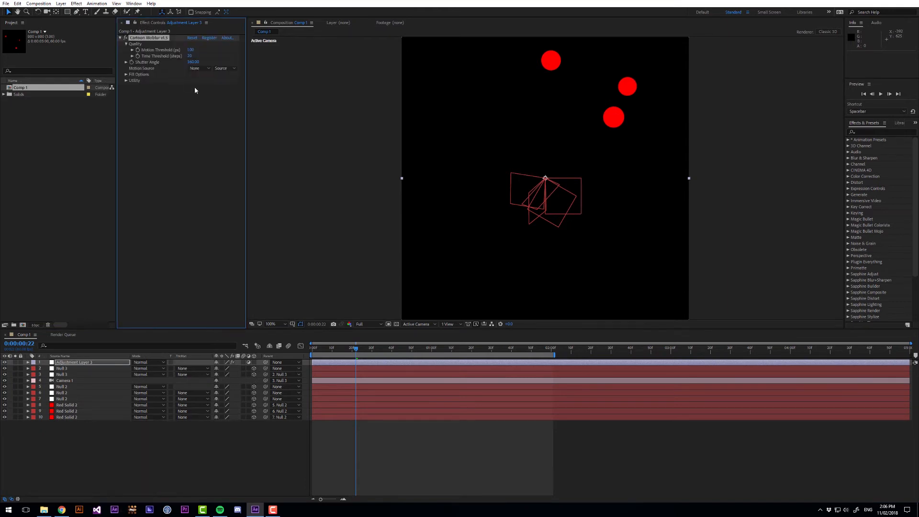
# Source the Cartoon Moblur from Null 2 and give its trails a blue-to-light-blue gradient fill.
pyautogui.click(200, 68)
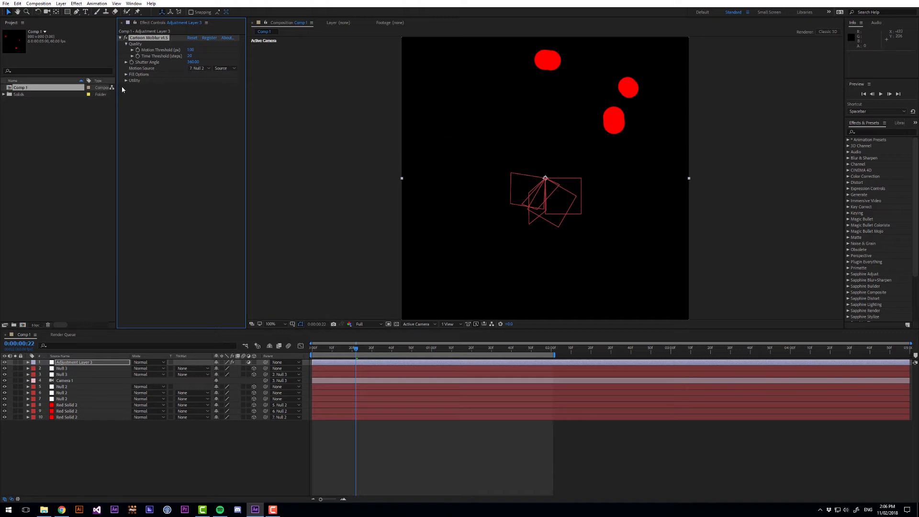
pyautogui.click(126, 74)
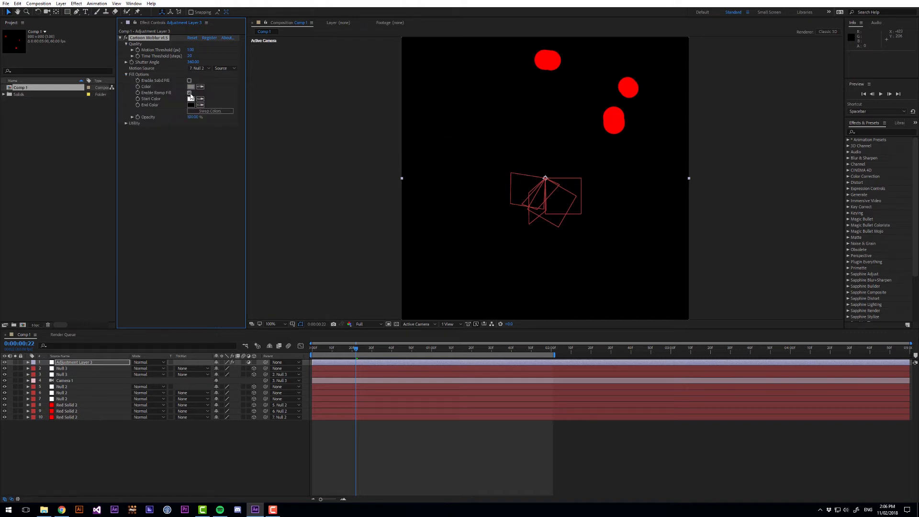
pyautogui.click(189, 93)
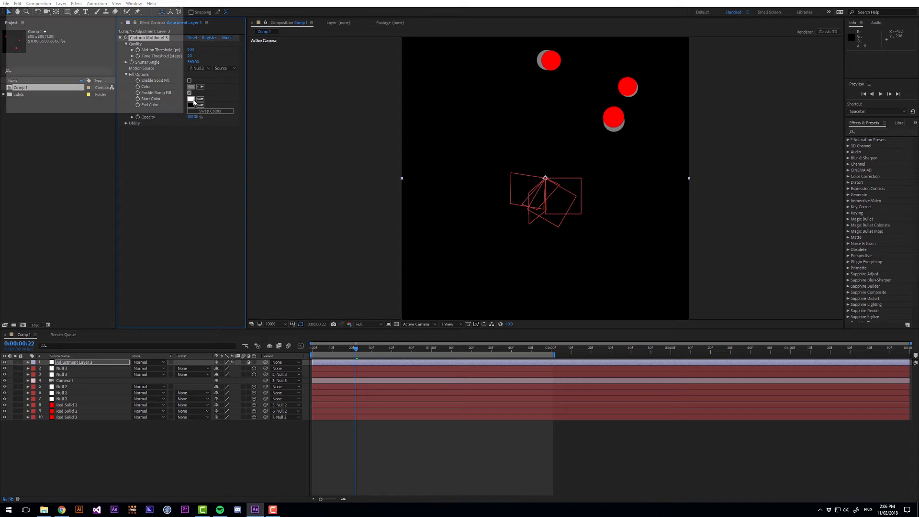
pyautogui.click(190, 98)
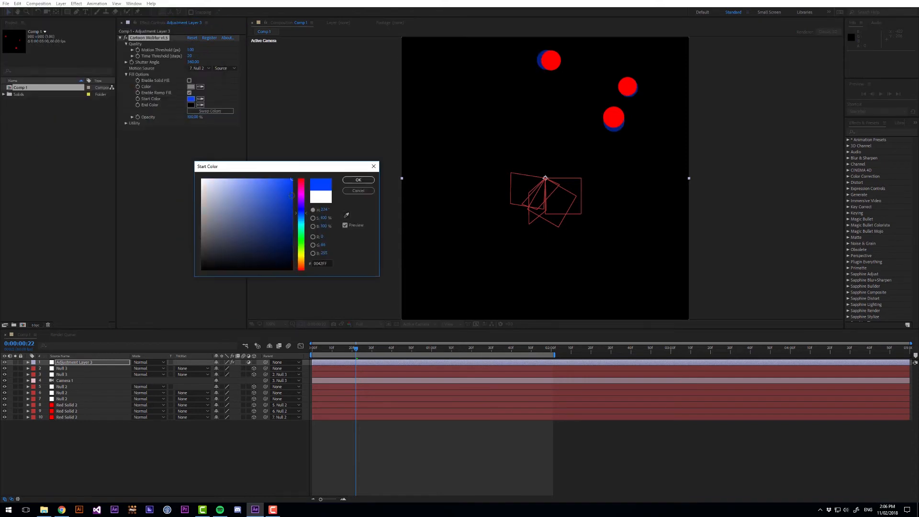
pyautogui.click(358, 180)
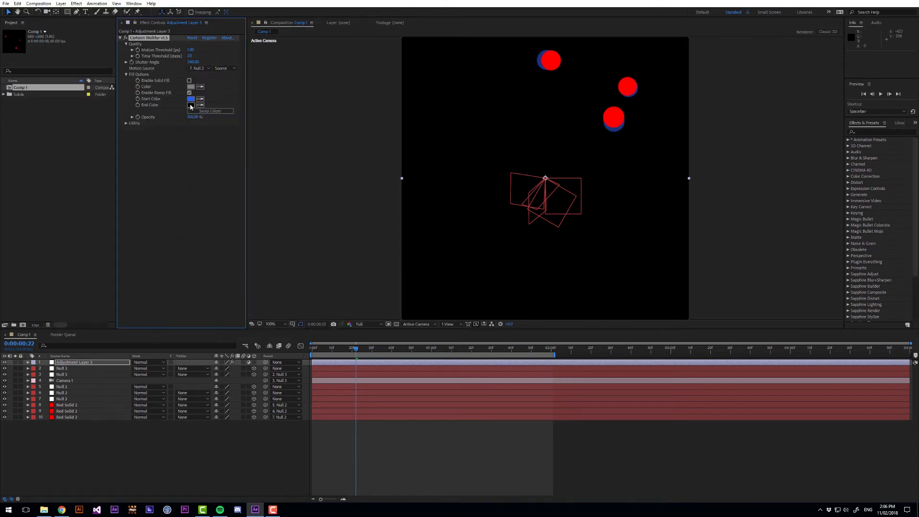
pyautogui.click(190, 105)
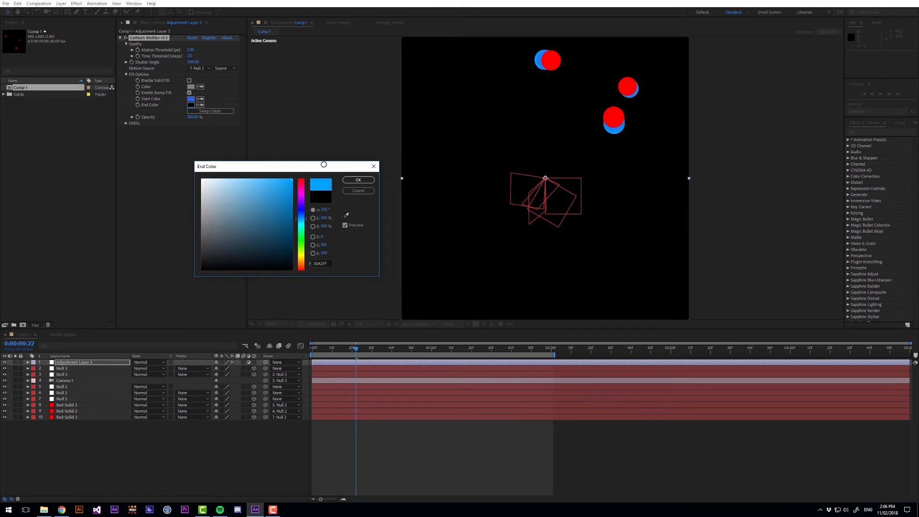
pyautogui.click(357, 179)
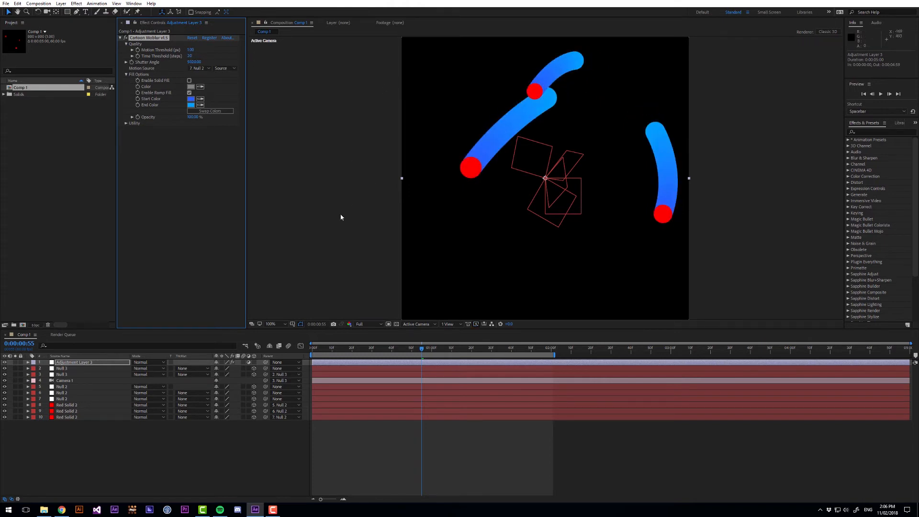
# Change the trail start colour to a deeper blue and select its hex code.
pyautogui.click(191, 99)
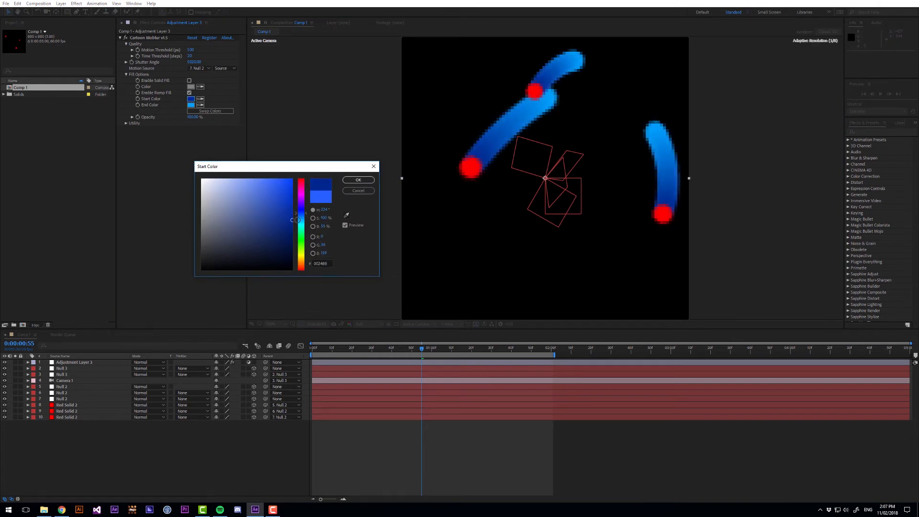
pyautogui.click(273, 227)
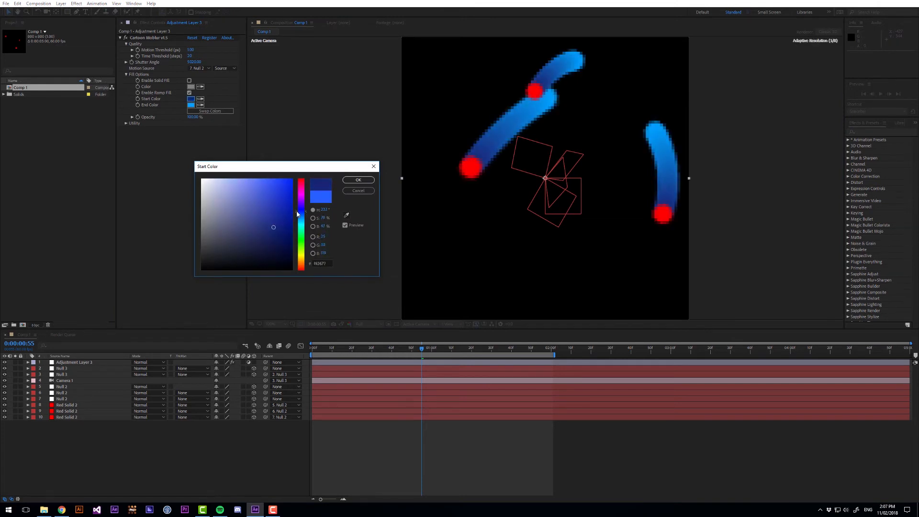
pyautogui.tripleClick(322, 263)
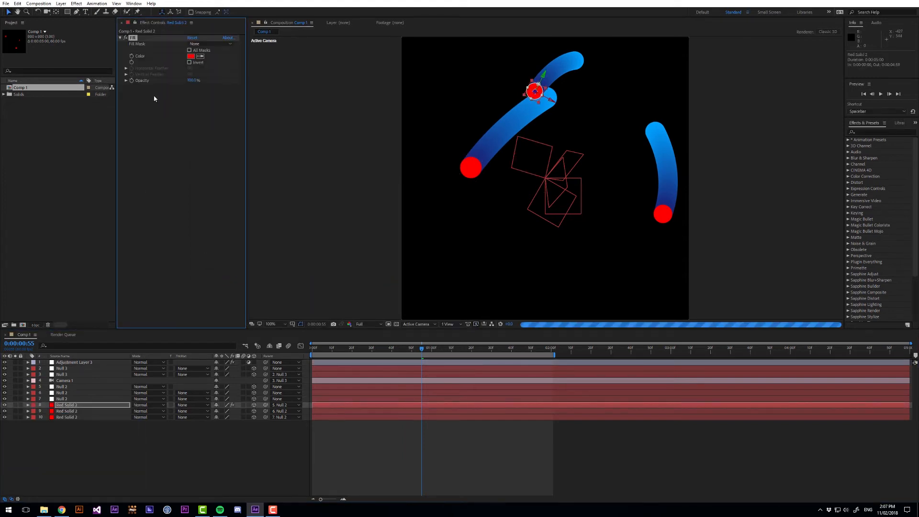
# Fill the spheres dark blue and set the work area to seconds 2 to 4.
pyautogui.click(192, 55)
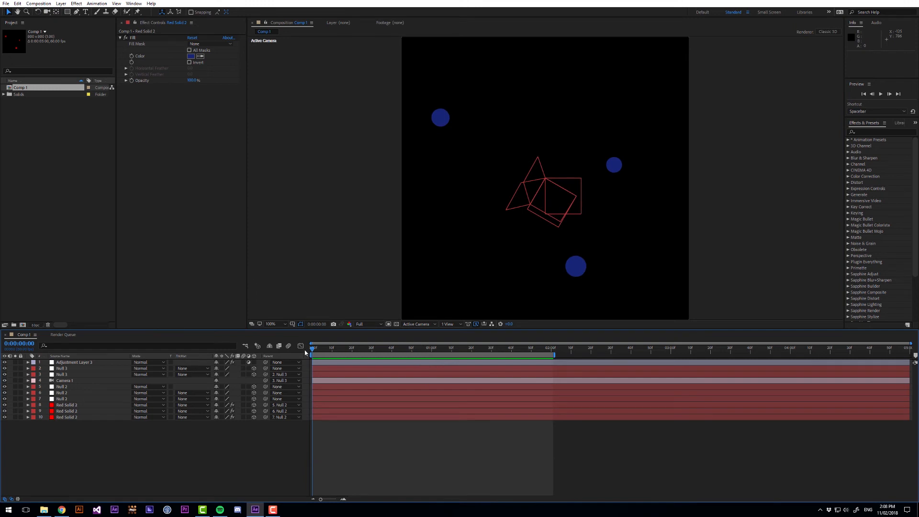
pyautogui.click(557, 347)
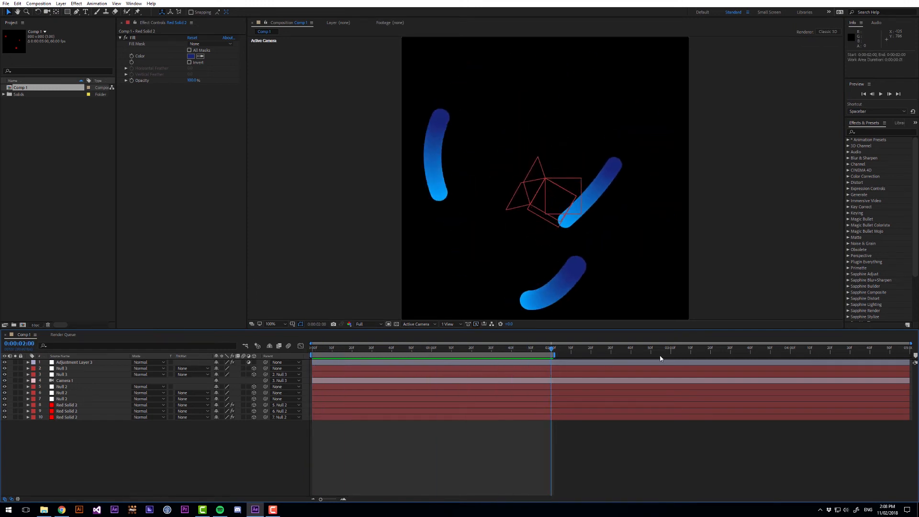
pyautogui.click(788, 348)
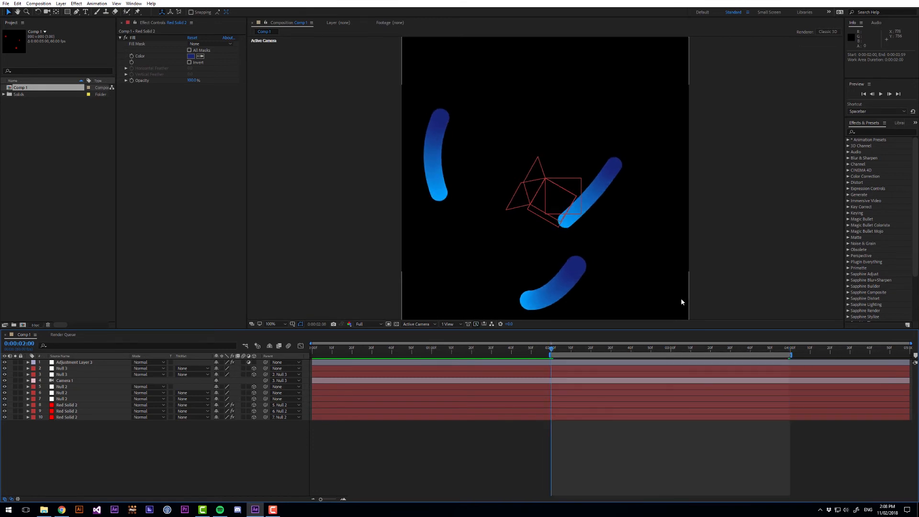
# Create Deep Blue Solid 1 as a full-frame deep blue background solid.
pyautogui.press('Space')
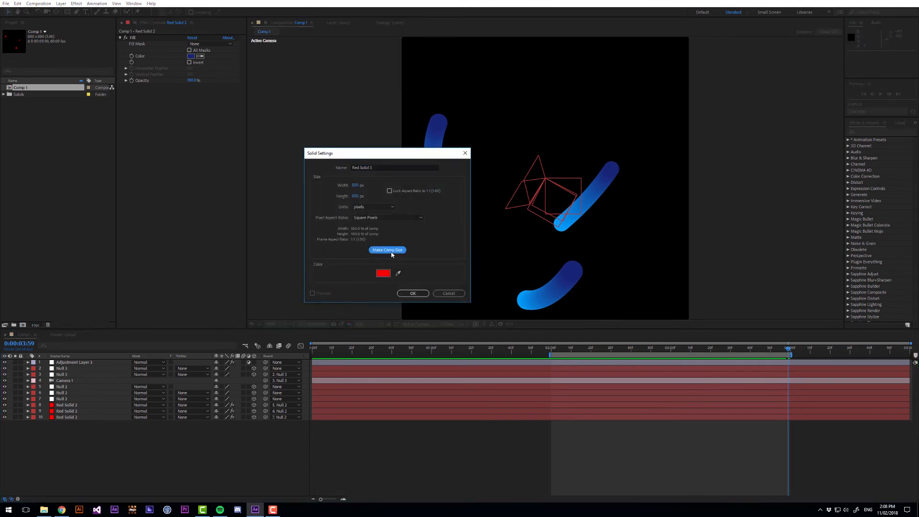
pyautogui.click(384, 273)
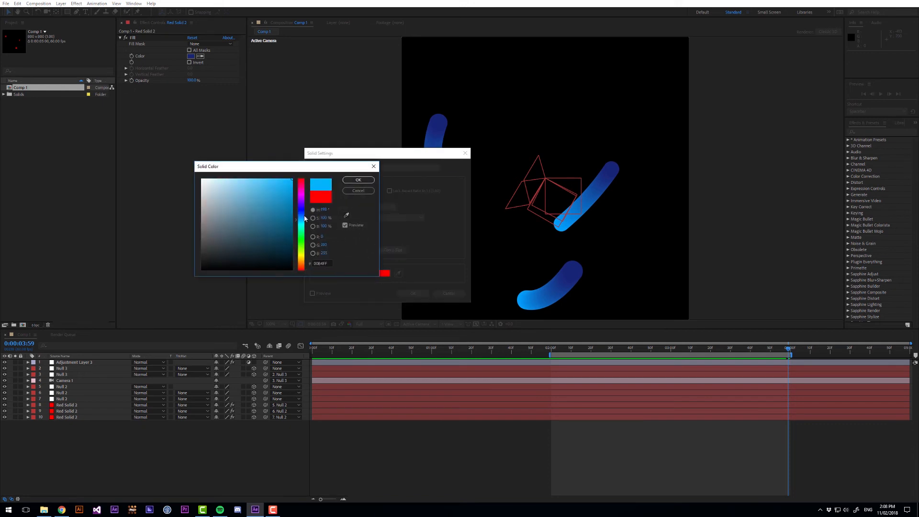
pyautogui.click(273, 228)
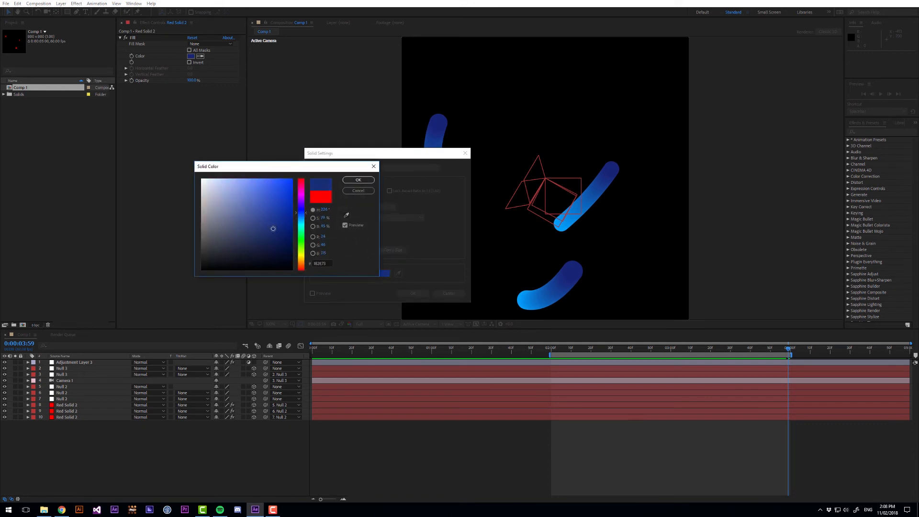
pyautogui.click(357, 179)
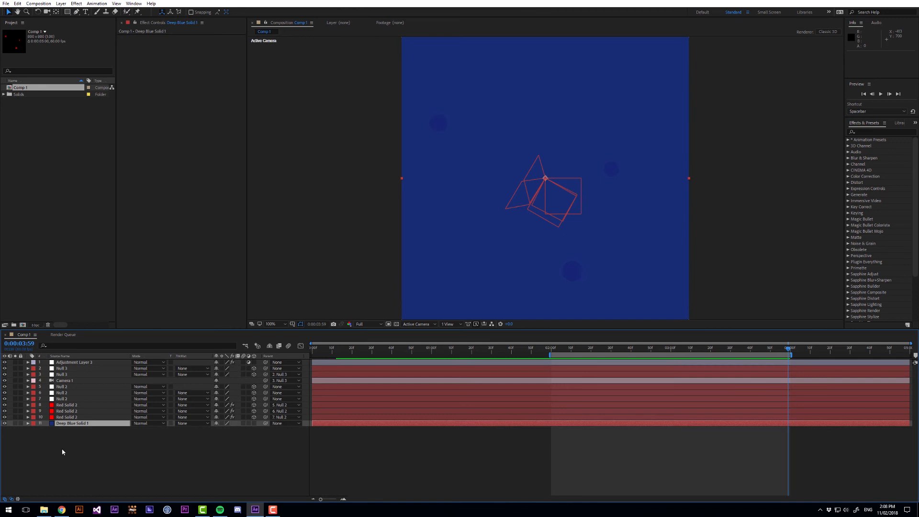
# Precompose into Comp 2 and give the background solid a new deep blue fill colour.
pyautogui.click(462, 349)
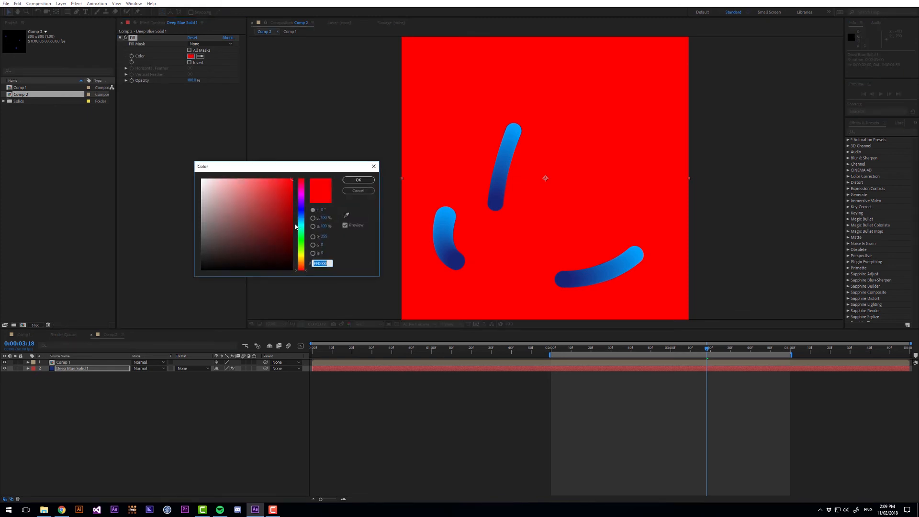
pyautogui.click(273, 228)
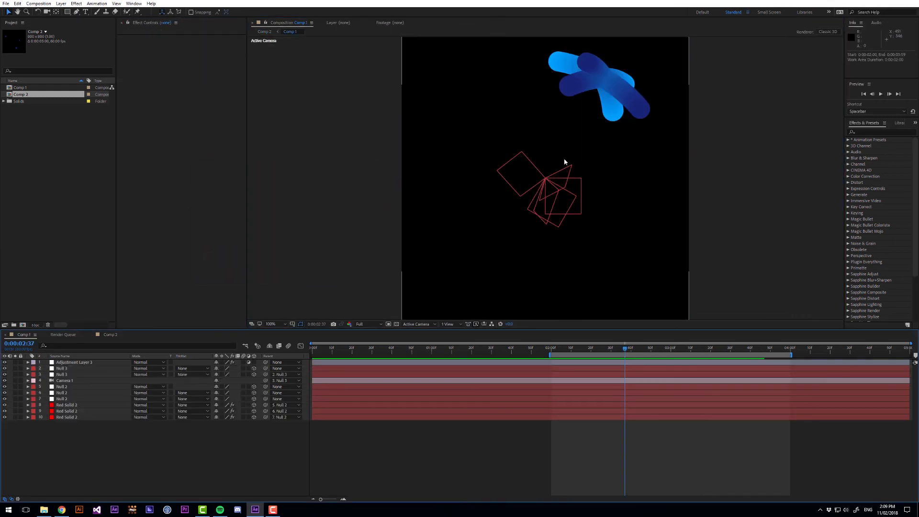
# Adjust Null 3 and Null 2 rotations so the trails form a star, viewed in Comp 2.
pyautogui.click(63, 375)
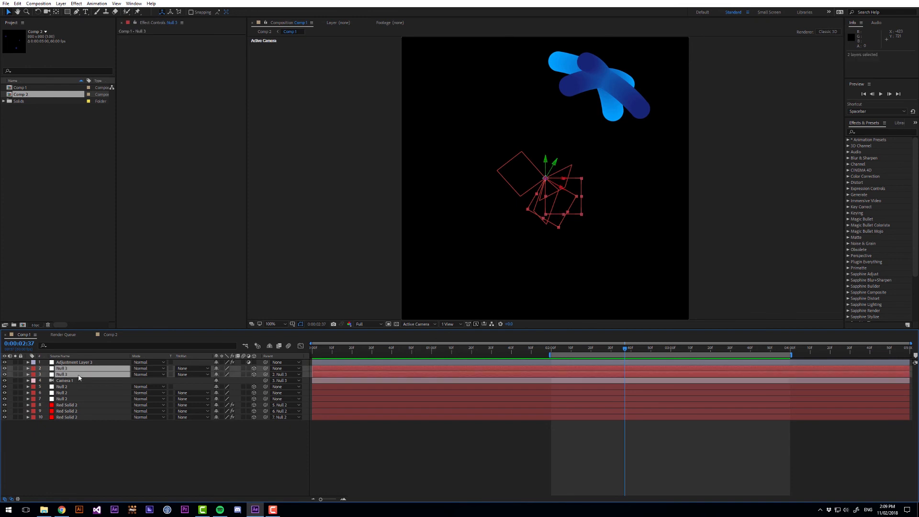
pyautogui.click(26, 368)
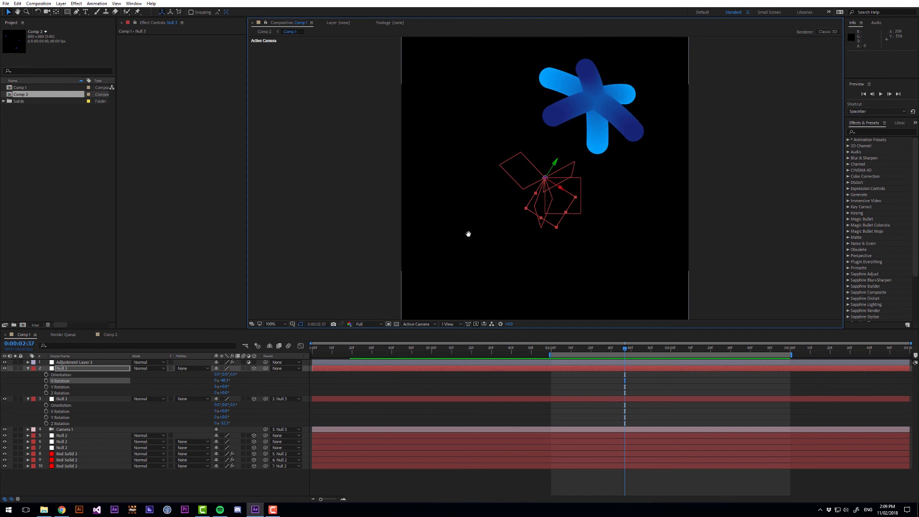
pyautogui.click(110, 334)
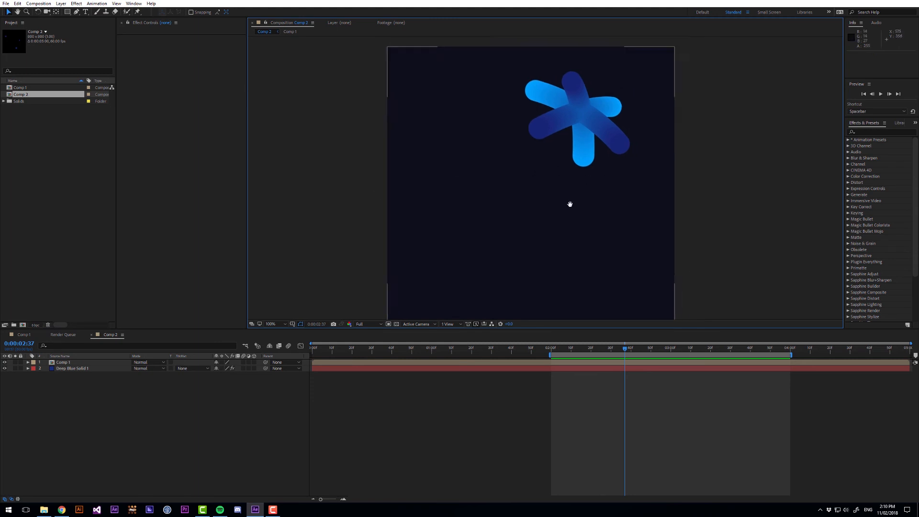
# Inspect the star's edges in Comp 2, then return to Comp 1's Adjustment Layer 1 Cartoon Moblur settings.
pyautogui.click(271, 324)
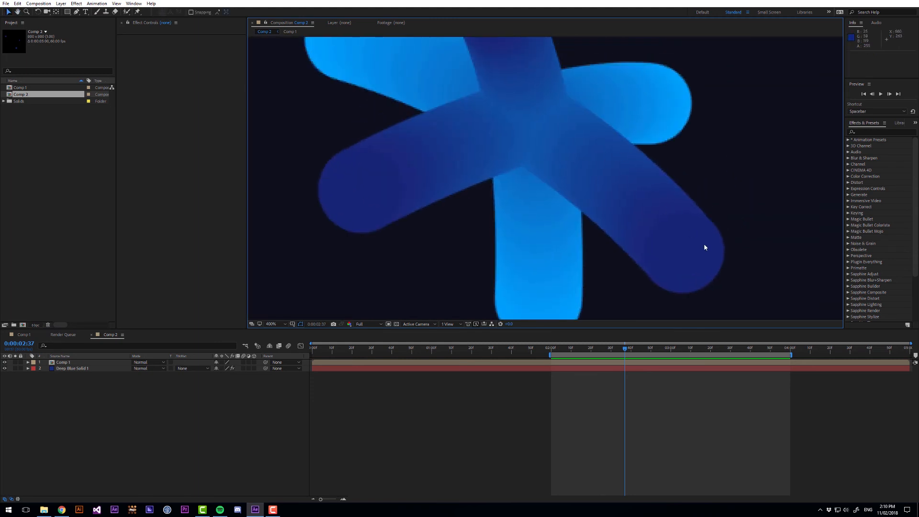
pyautogui.click(290, 31)
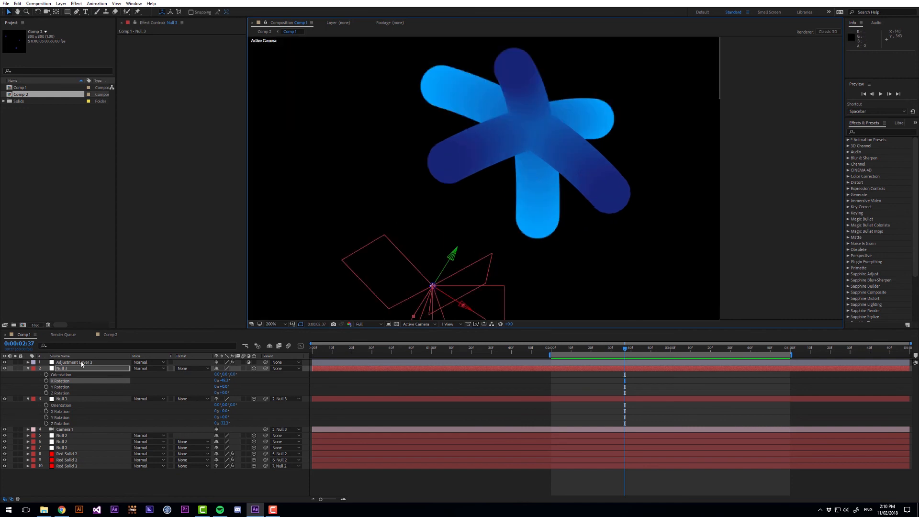
pyautogui.click(77, 362)
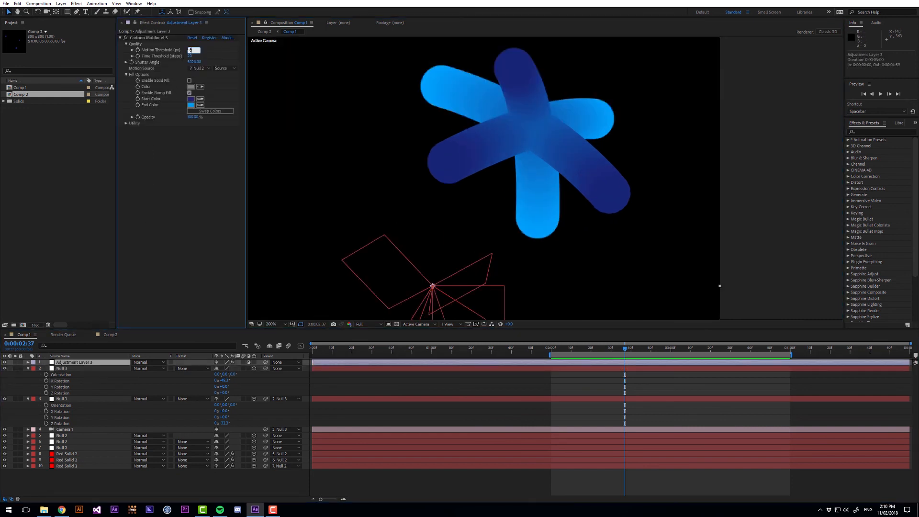